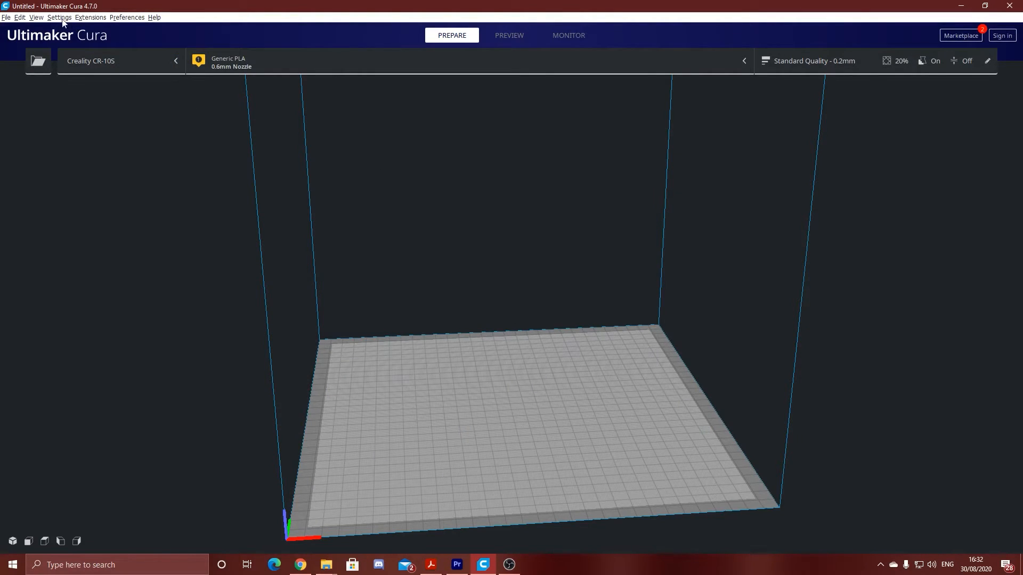
Show the printer preferences with the Creality CR-10S selected among installed printers.
{"action": "left_click", "coordinate": [58, 17]}
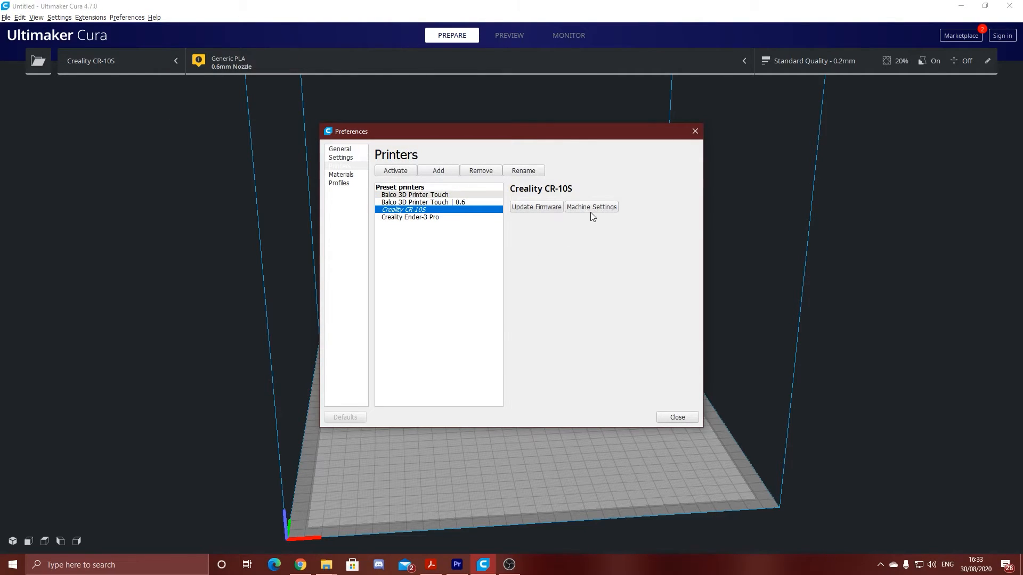
Review the CR-10S start and end G-code in Machine Settings, then close to the first-layer test preview.
{"action": "left_click", "coordinate": [590, 207]}
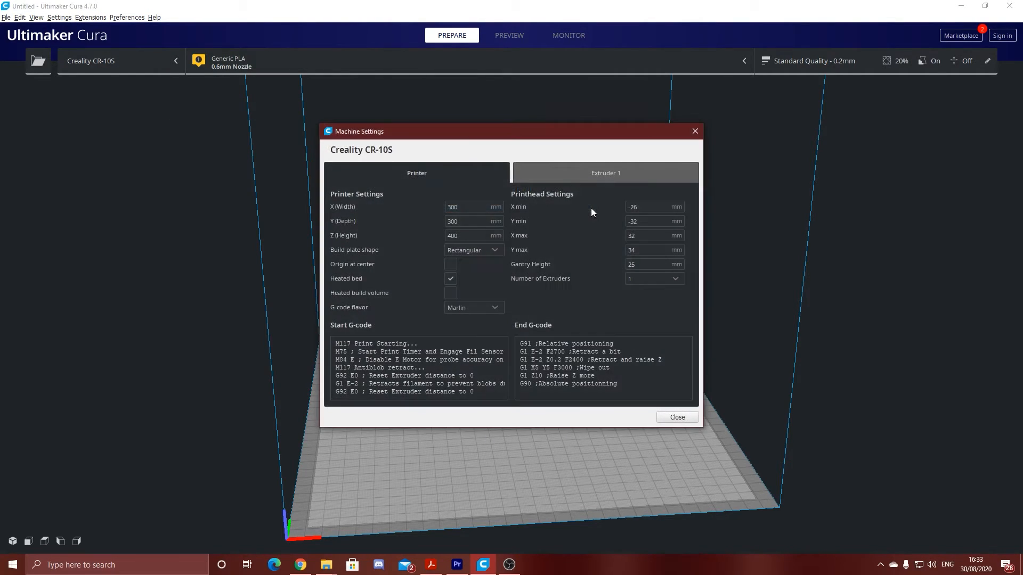
{"action": "mouse_move", "coordinate": [592, 429]}
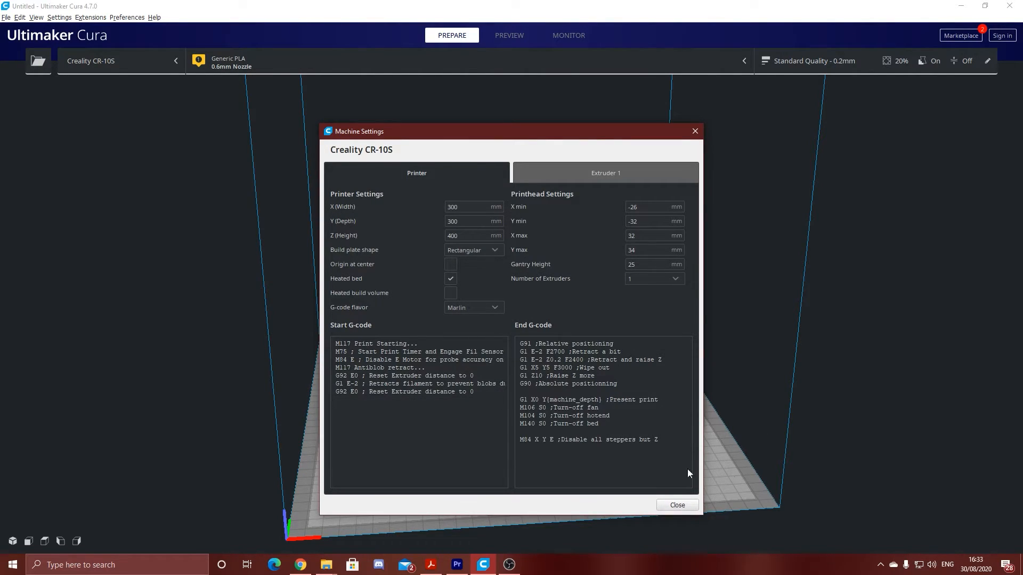
{"action": "mouse_move", "coordinate": [293, 481]}
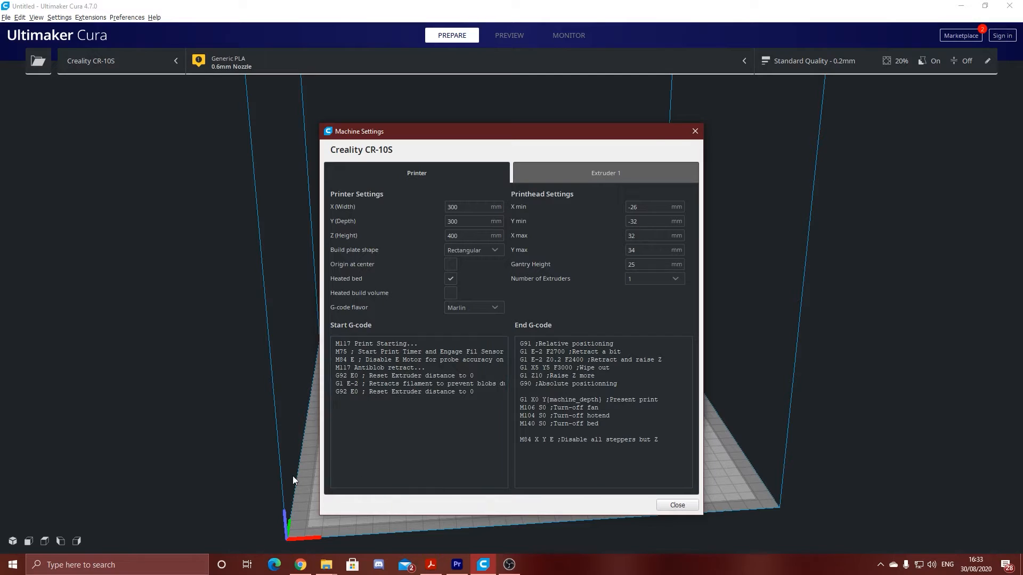
{"action": "mouse_move", "coordinate": [270, 474]}
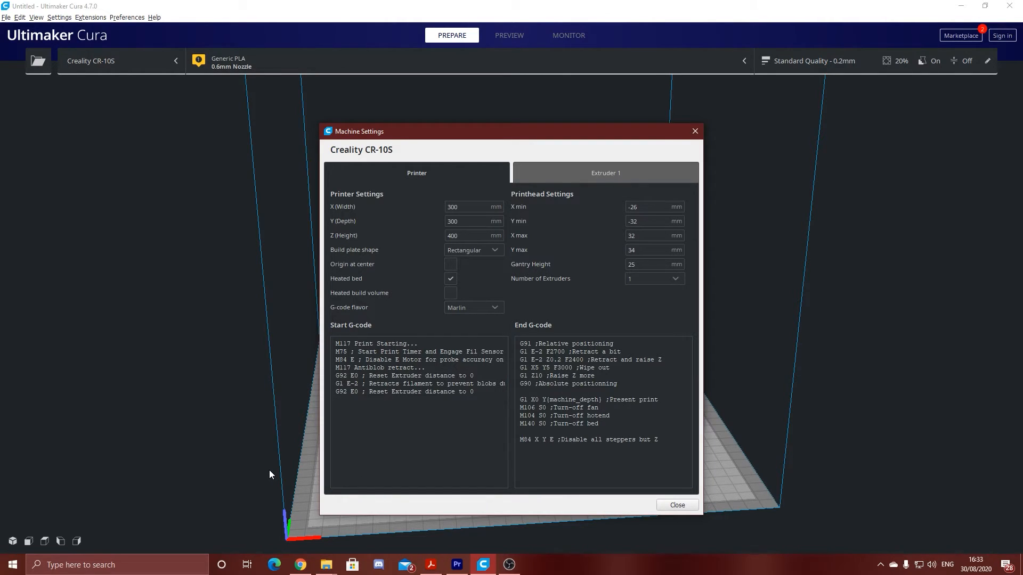
{"action": "left_click", "coordinate": [676, 505]}
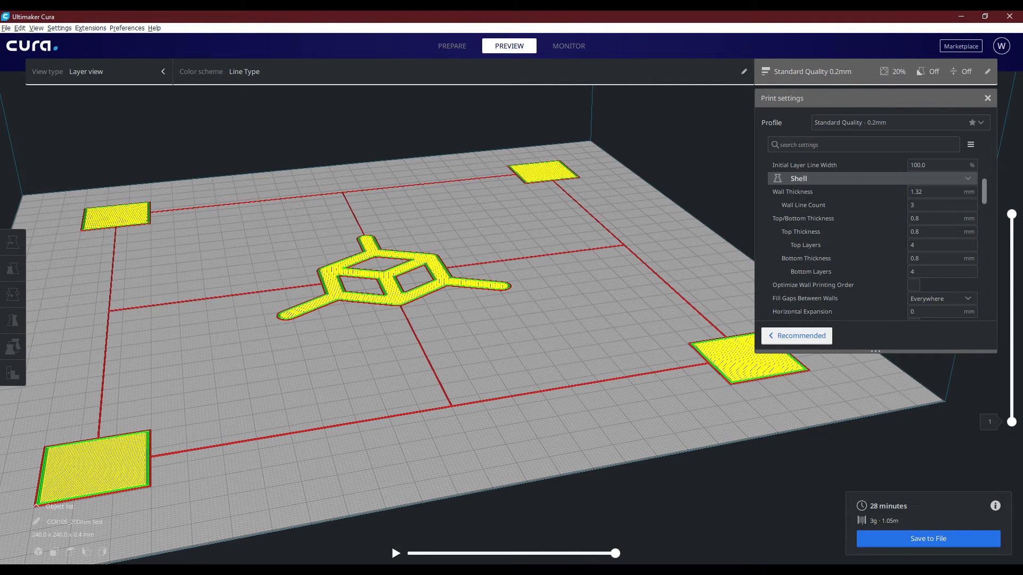